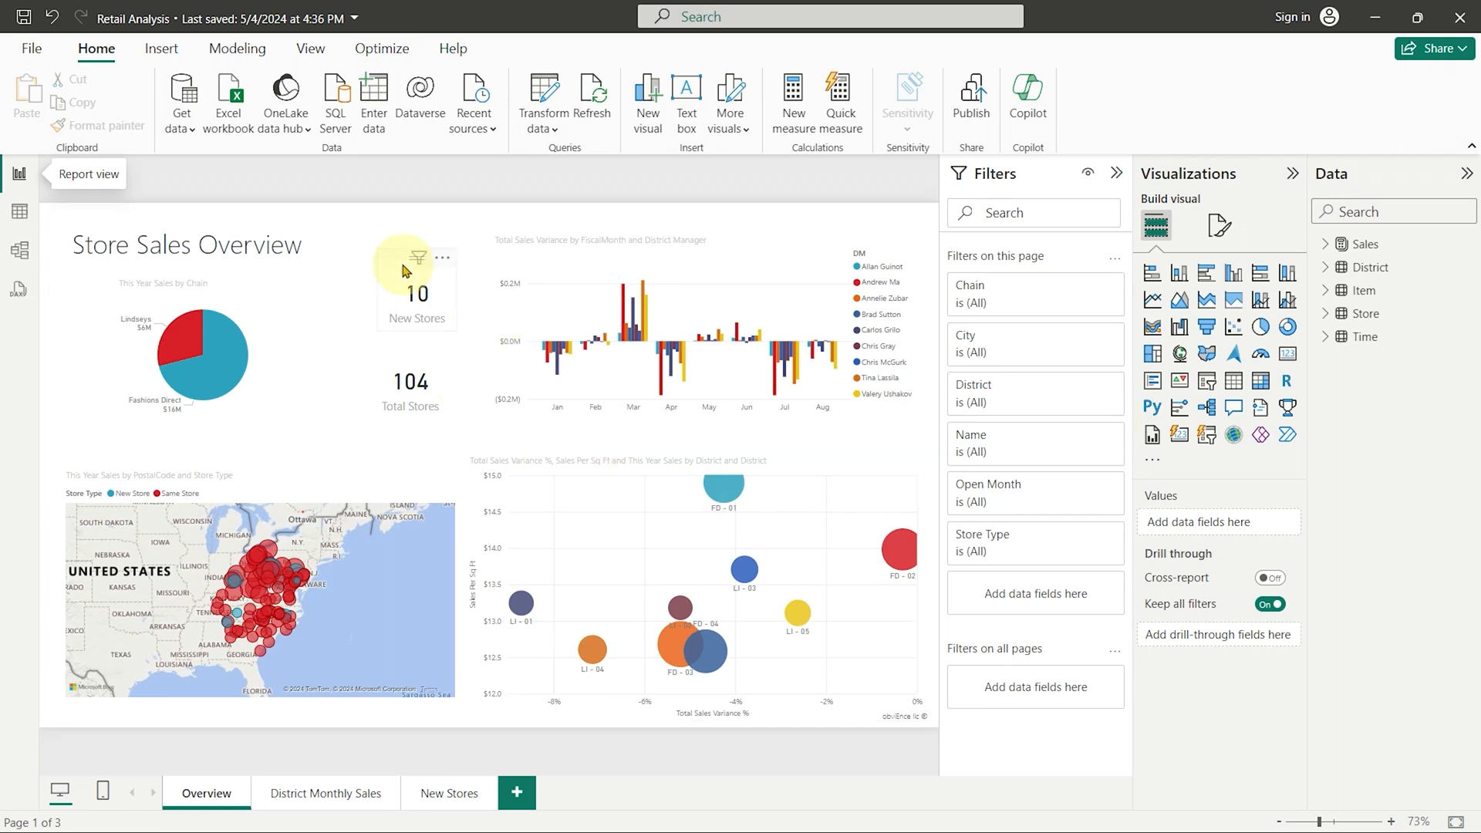
mouse_move(105, 186)
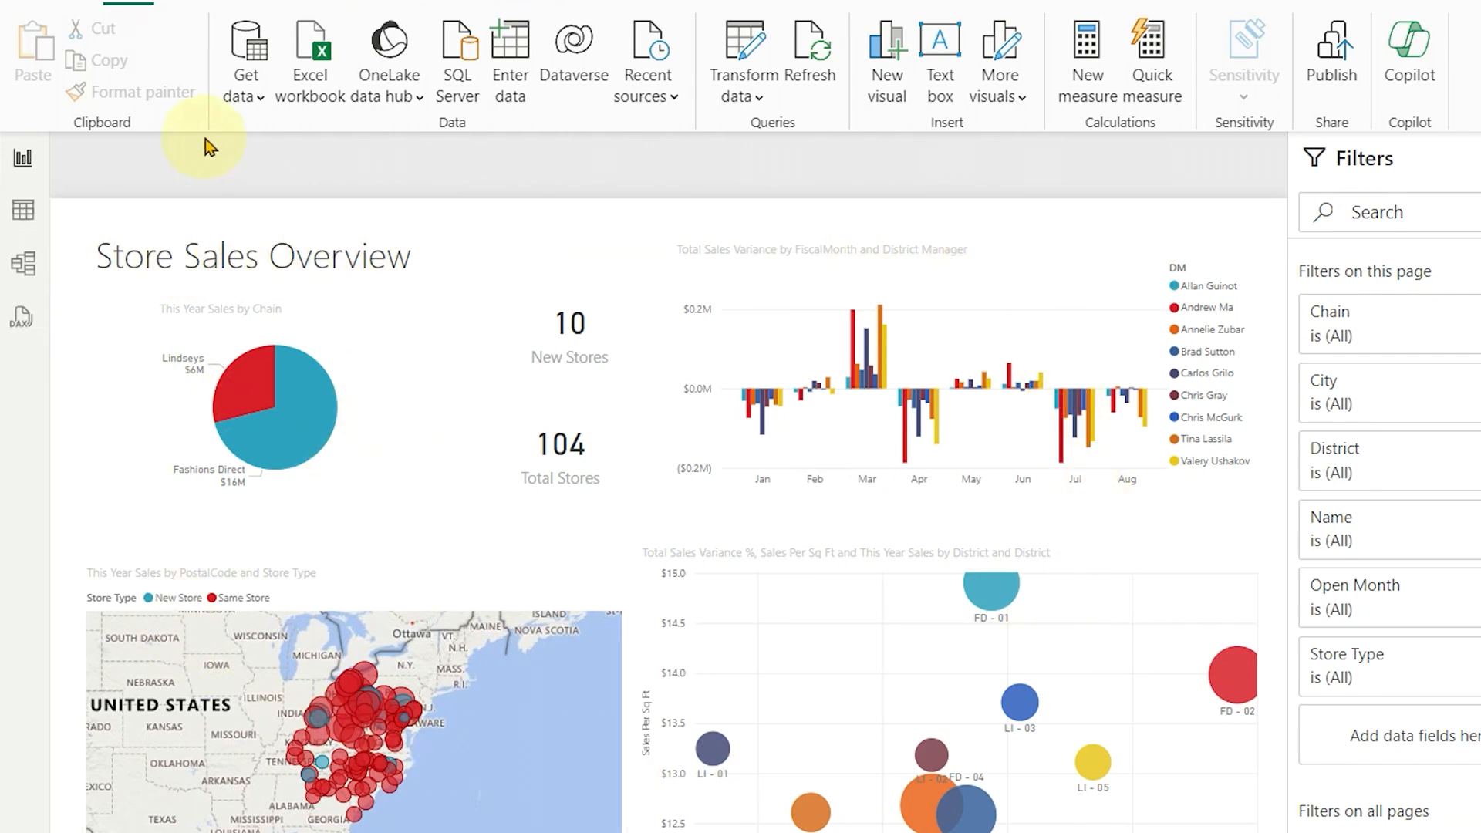
mouse_move(23, 210)
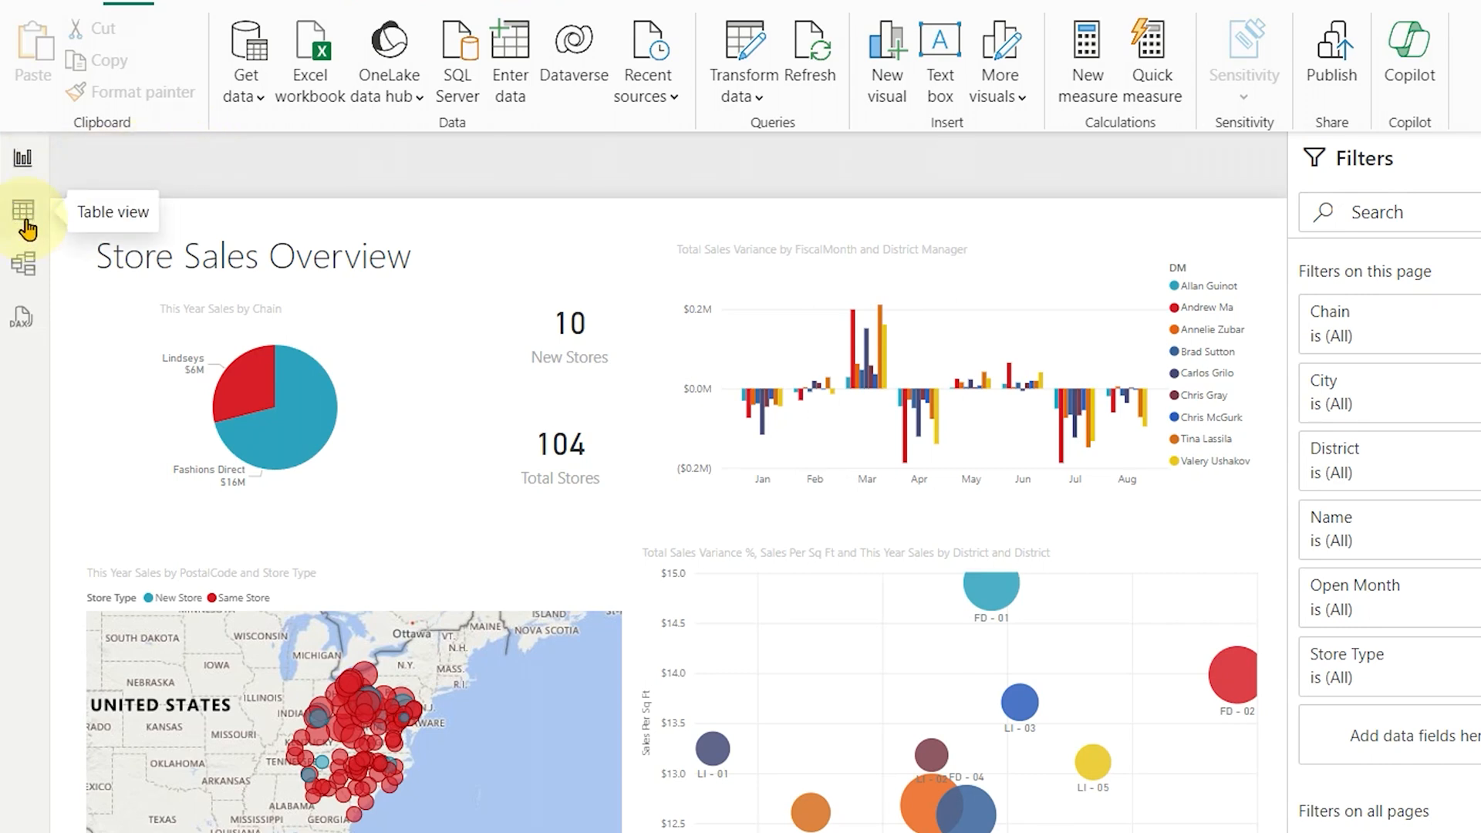
- Show the Sales table data and select the Average Unit Price measure, formatted as Currency
click(22, 210)
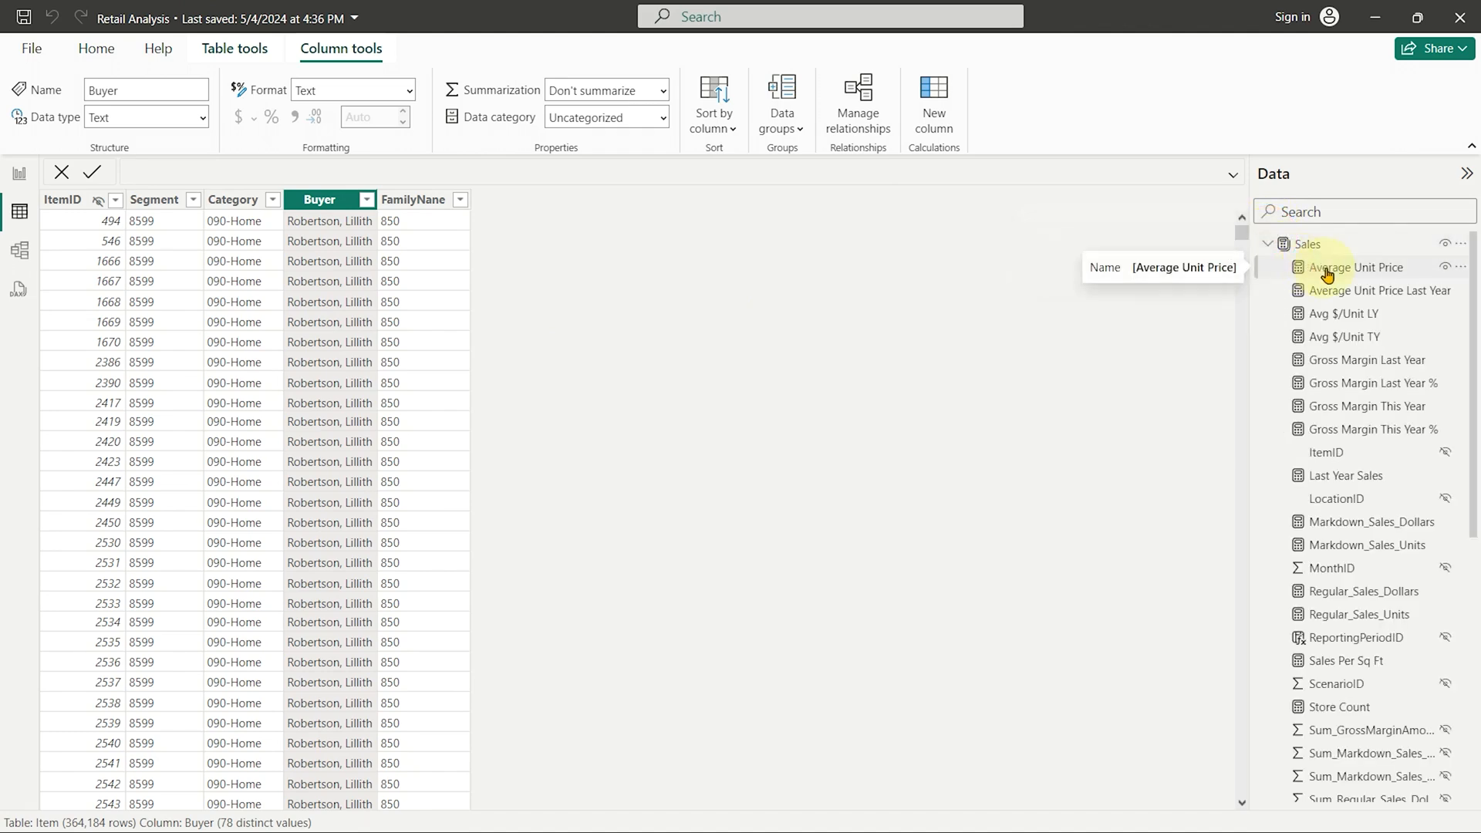
click(1357, 266)
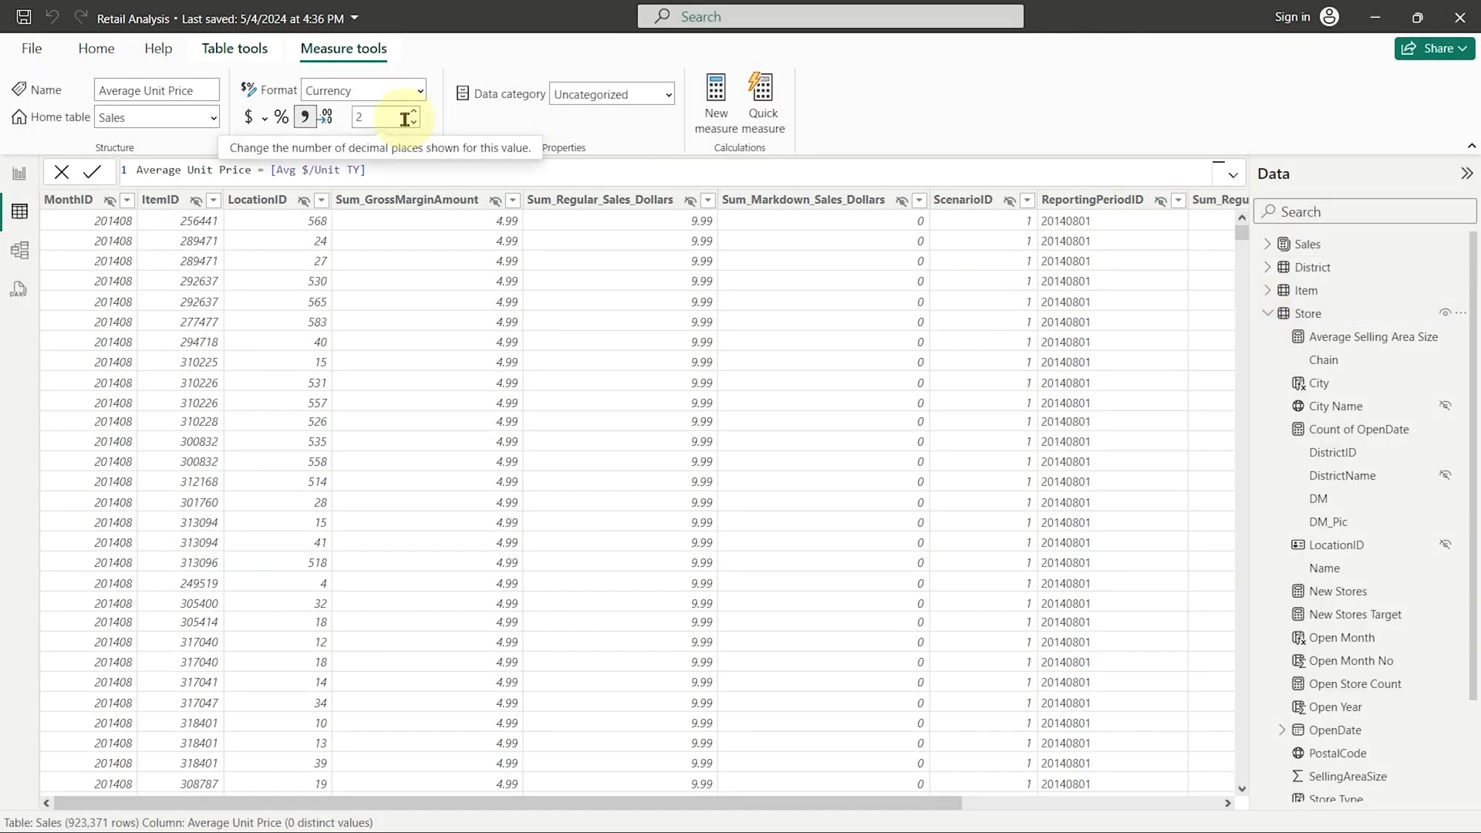
mouse_move(195, 325)
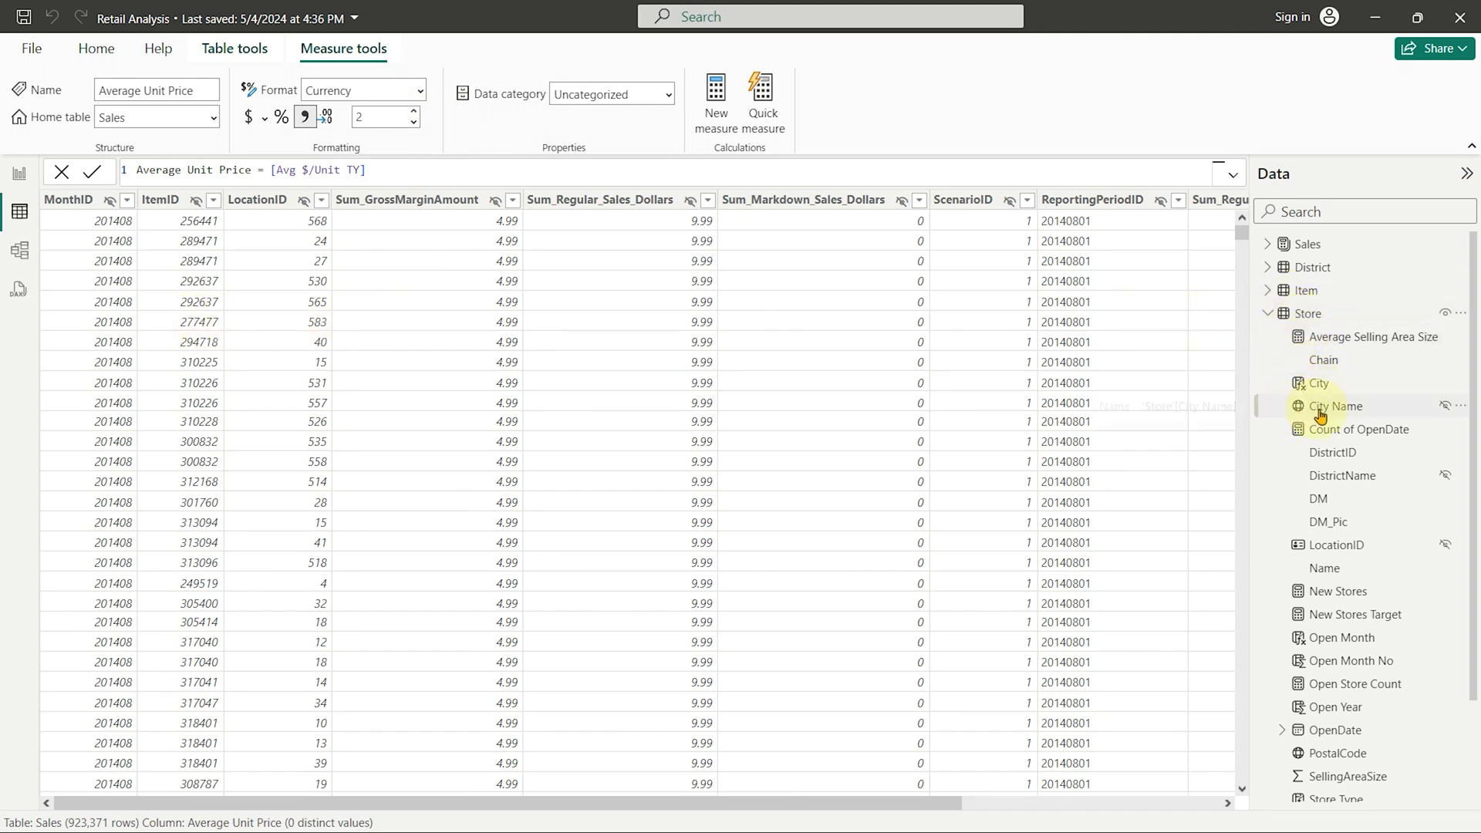
- Select the Store table's City Name column to view its 97 distinct values
click(1335, 405)
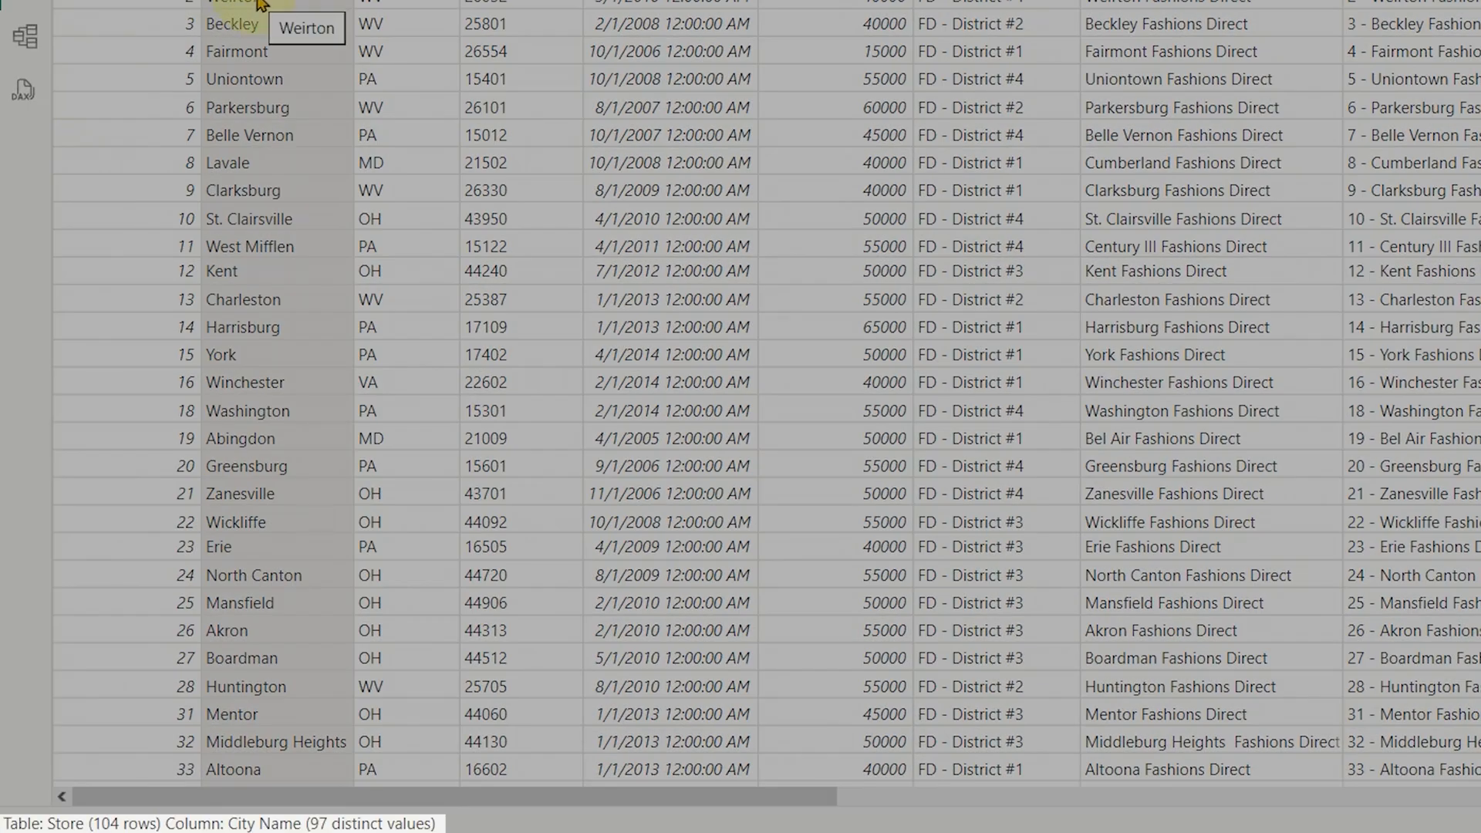
mouse_move(291, 419)
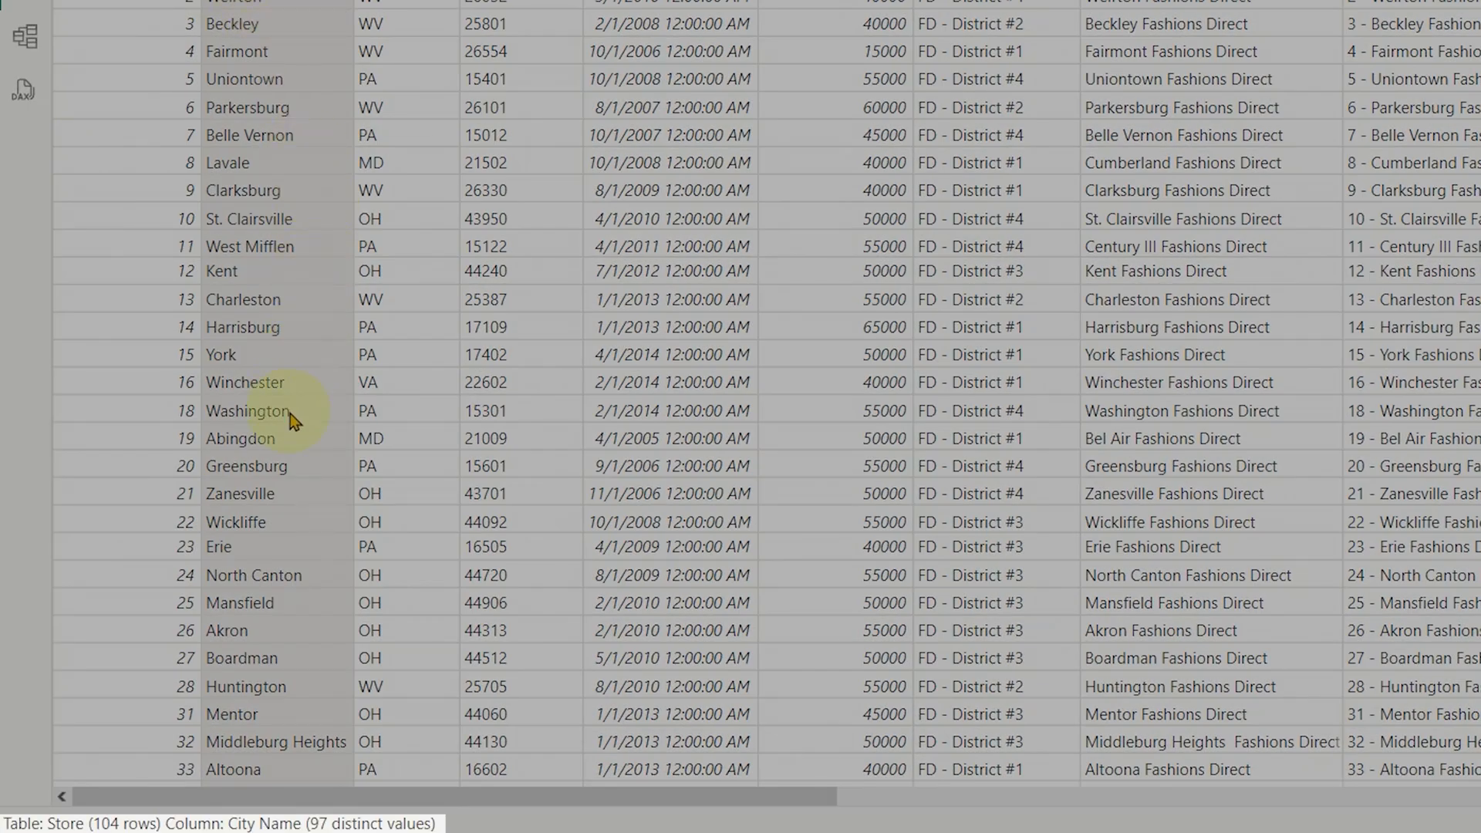
mouse_move(314, 387)
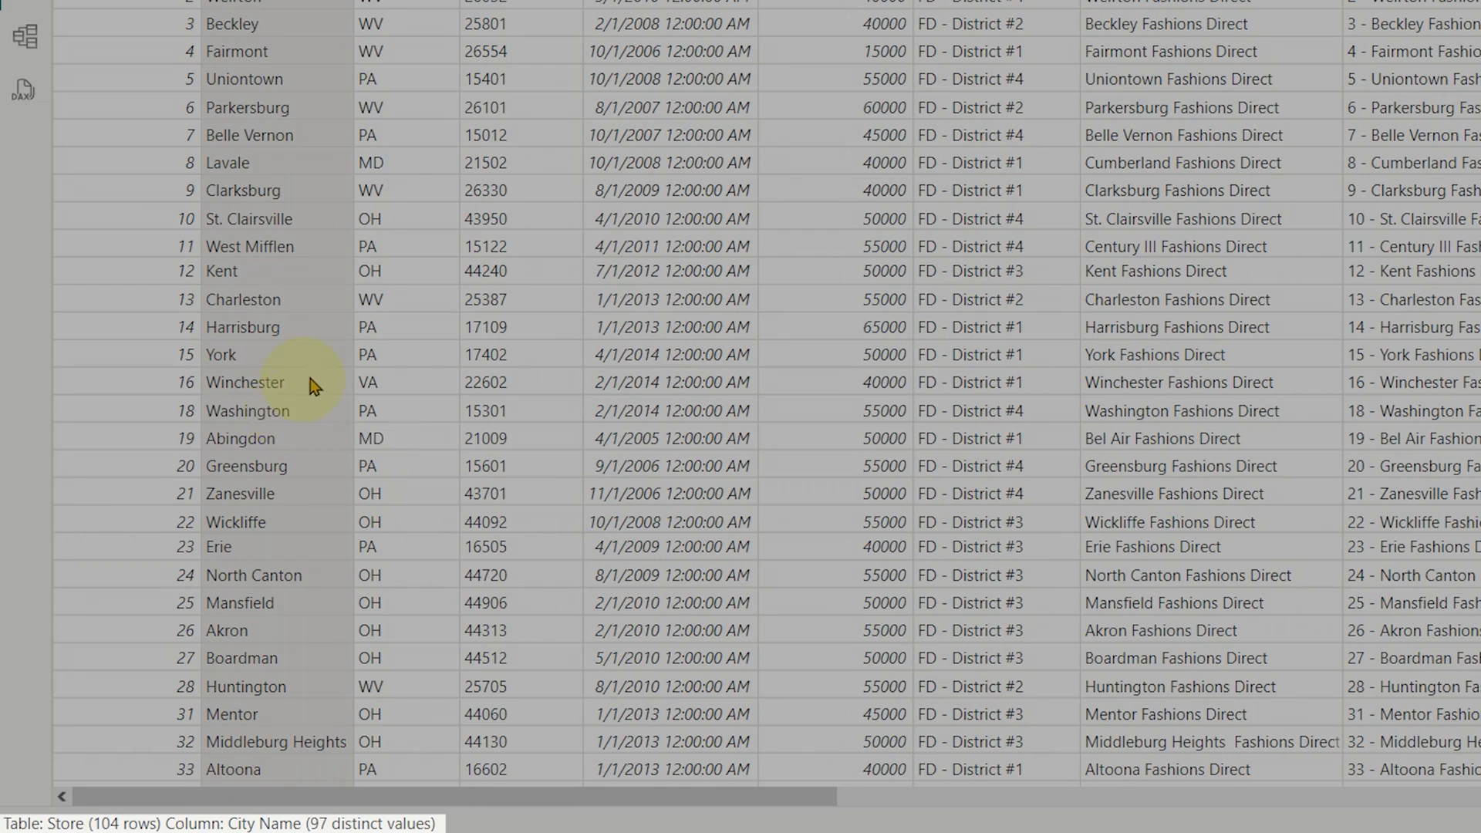
mouse_move(274, 725)
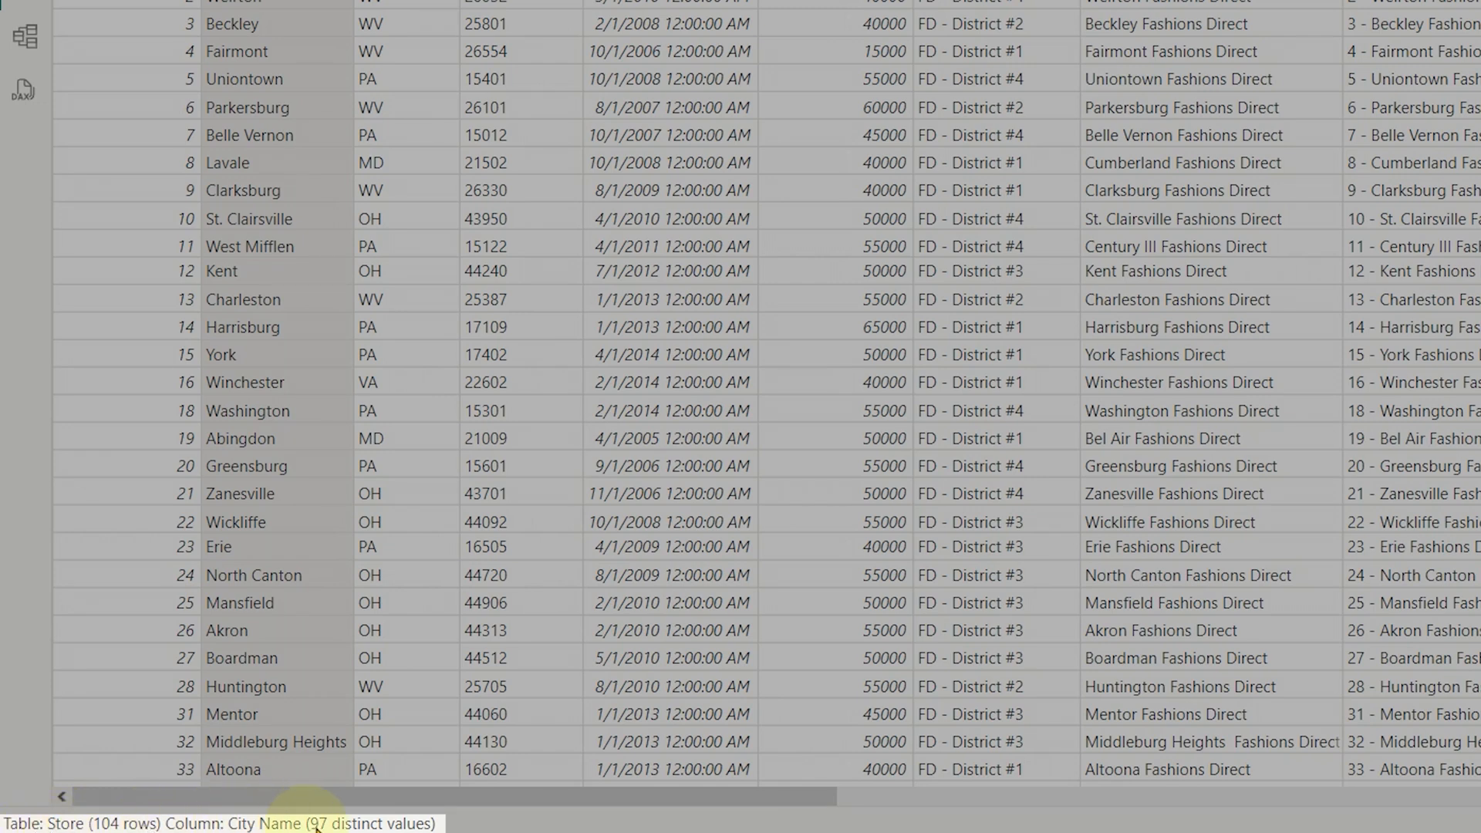
mouse_move(486, 807)
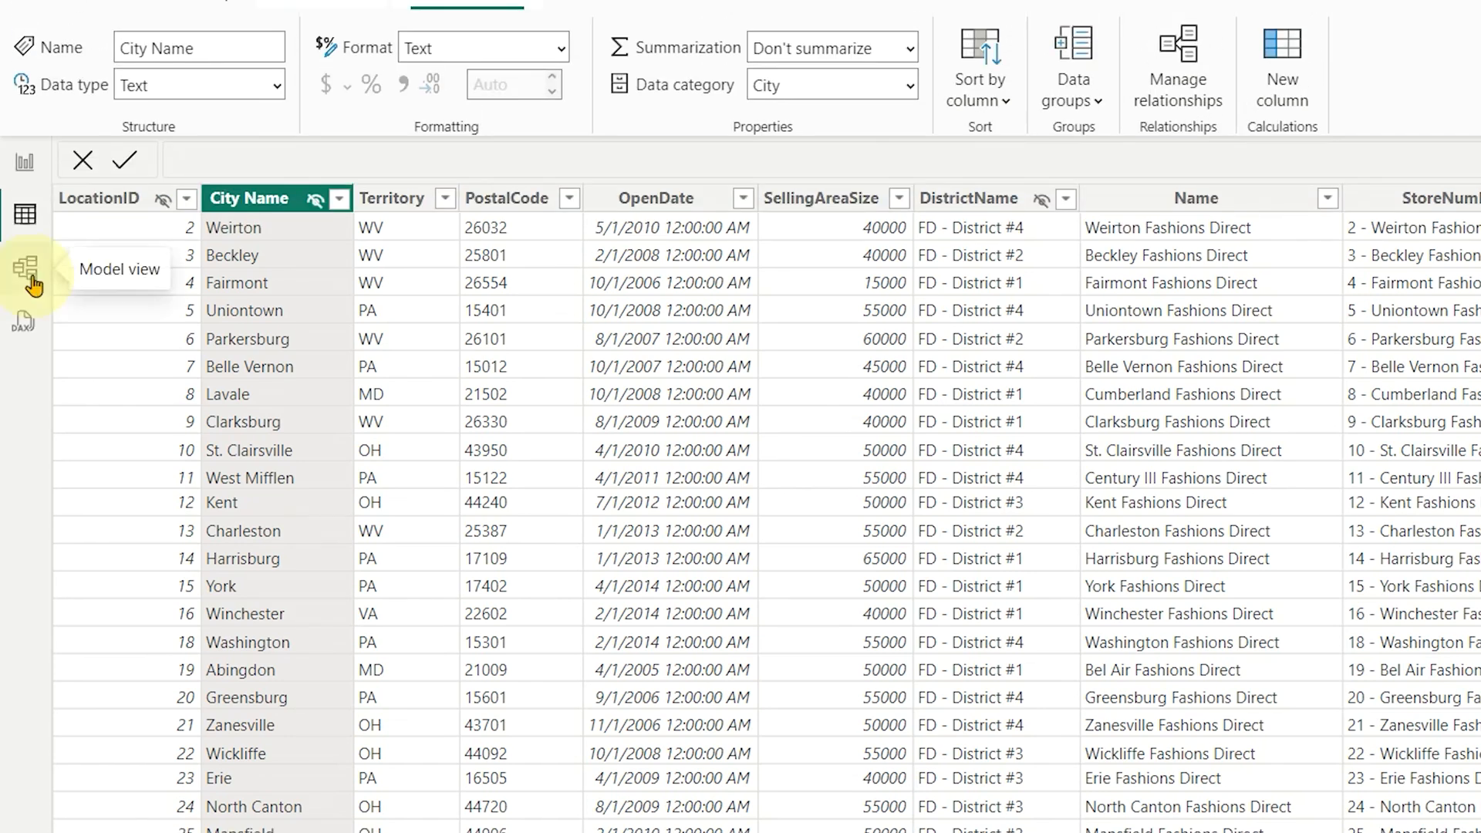
- Switch to the diagram of the District, Store, Sales and Time tables and their relationships
click(24, 270)
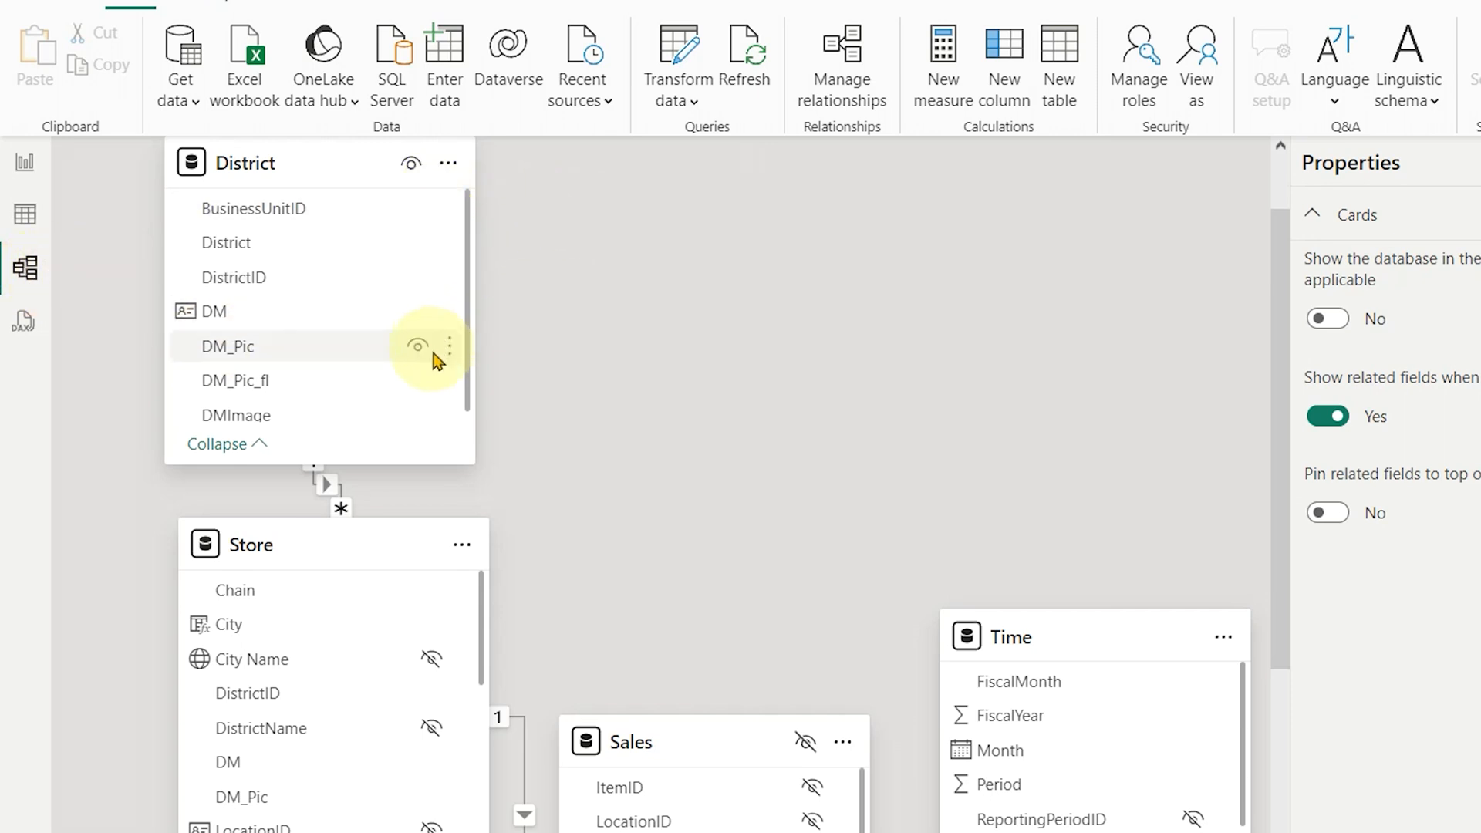
mouse_move(454, 543)
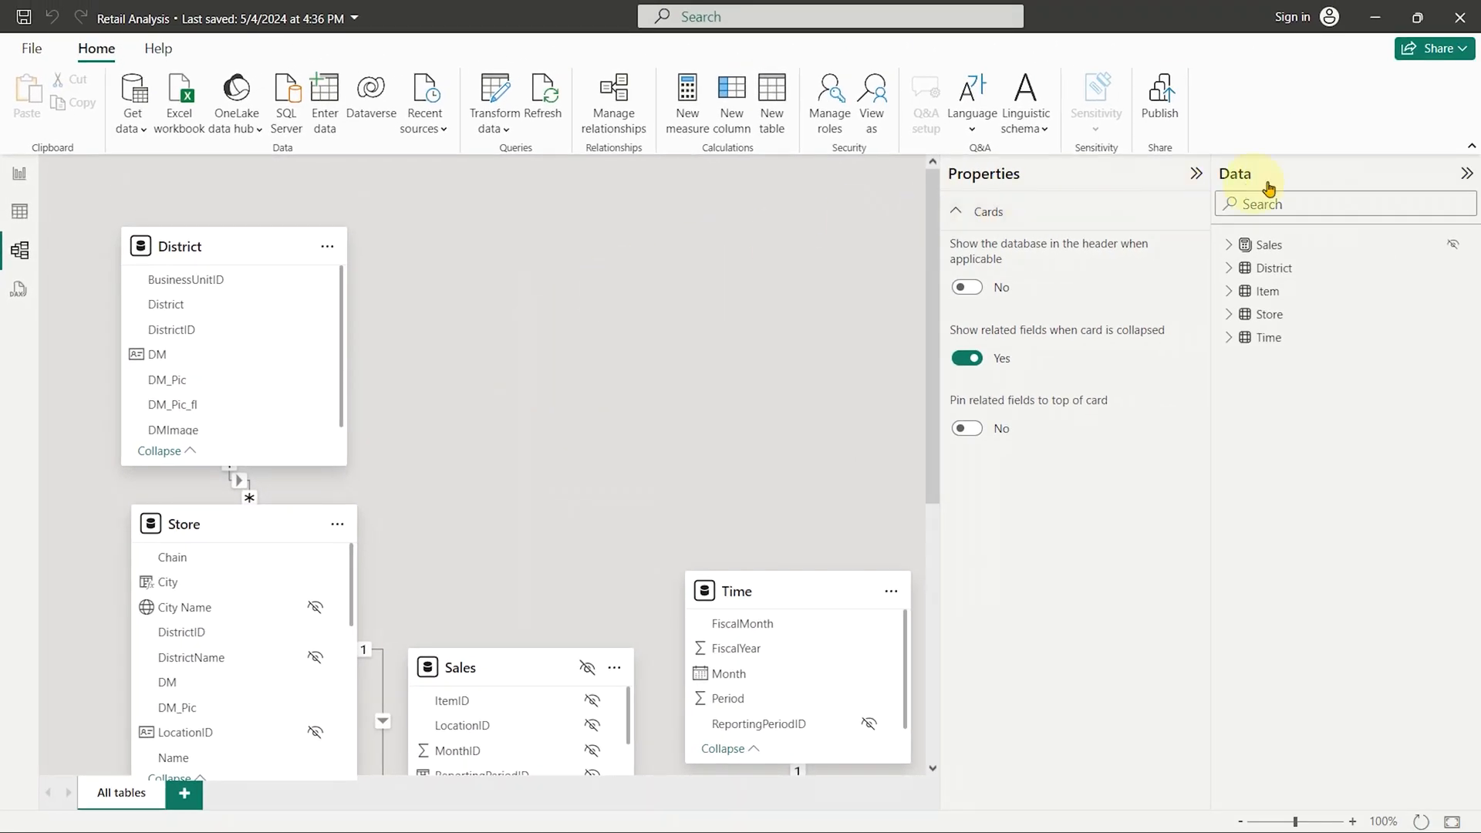
mouse_move(1256, 179)
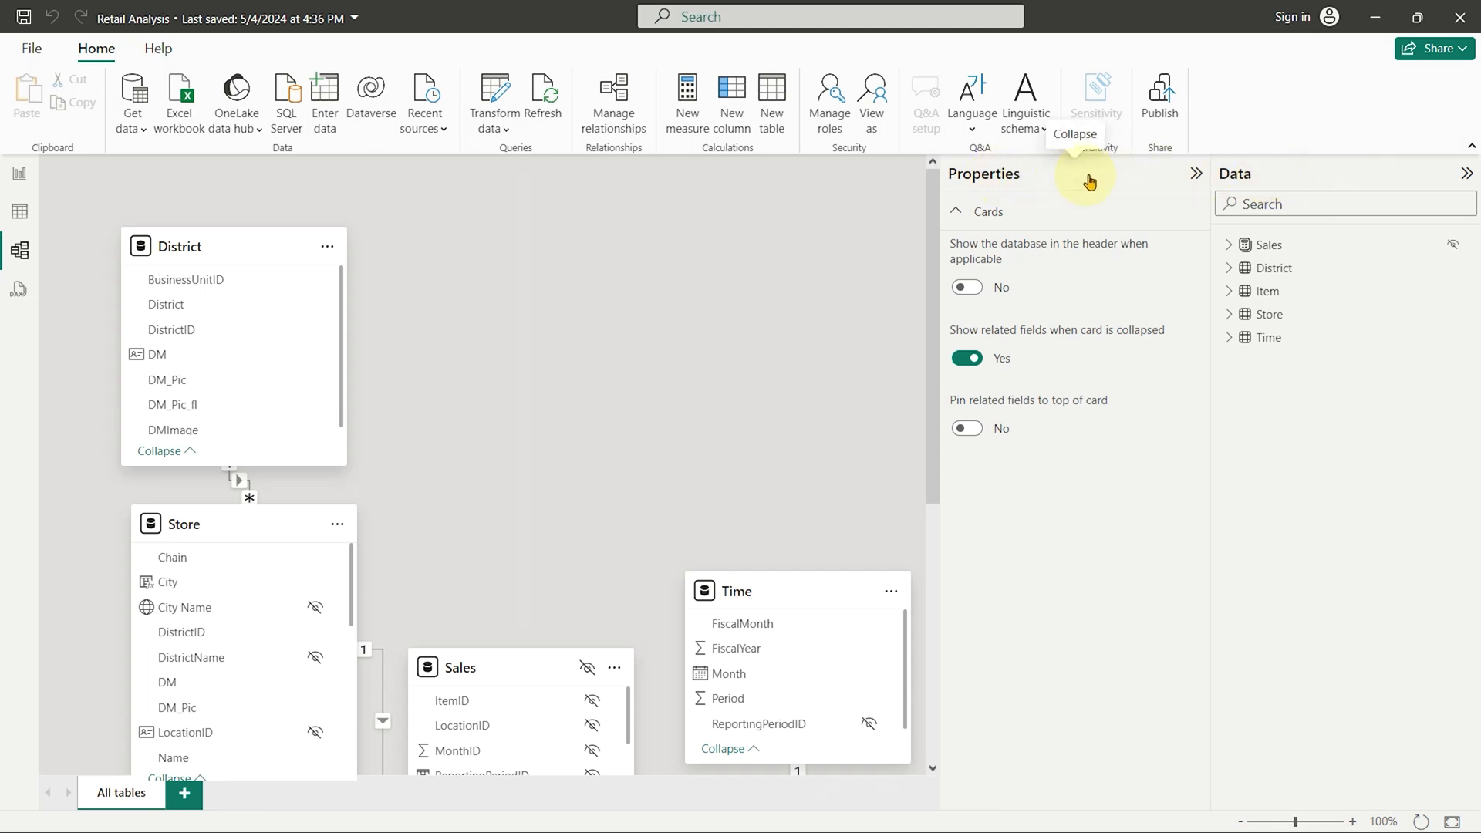
mouse_move(1018, 184)
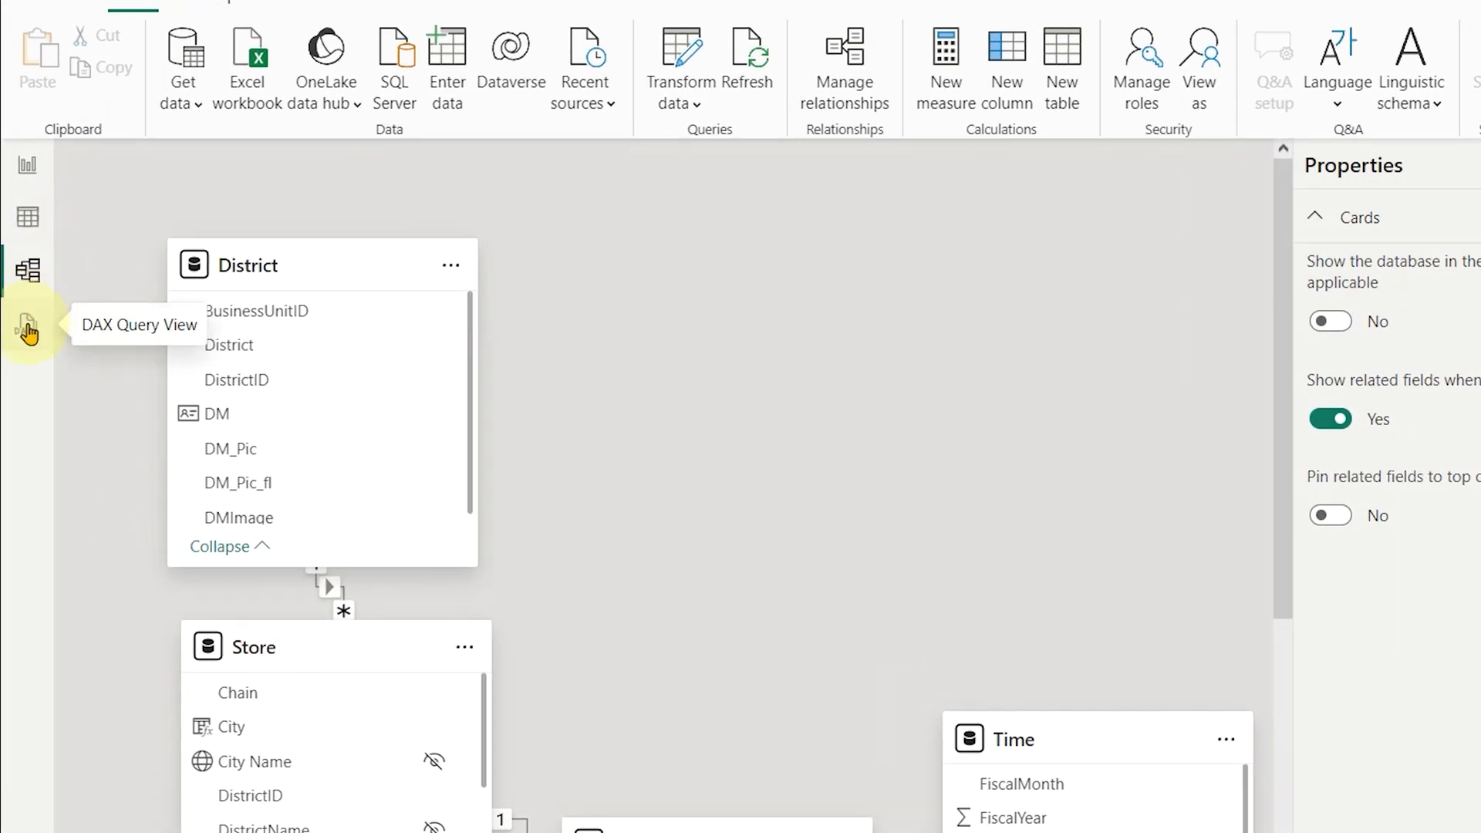
- Run the sample EVALUATE TOPN(100, 'Store') query in the DAX query editor
click(28, 325)
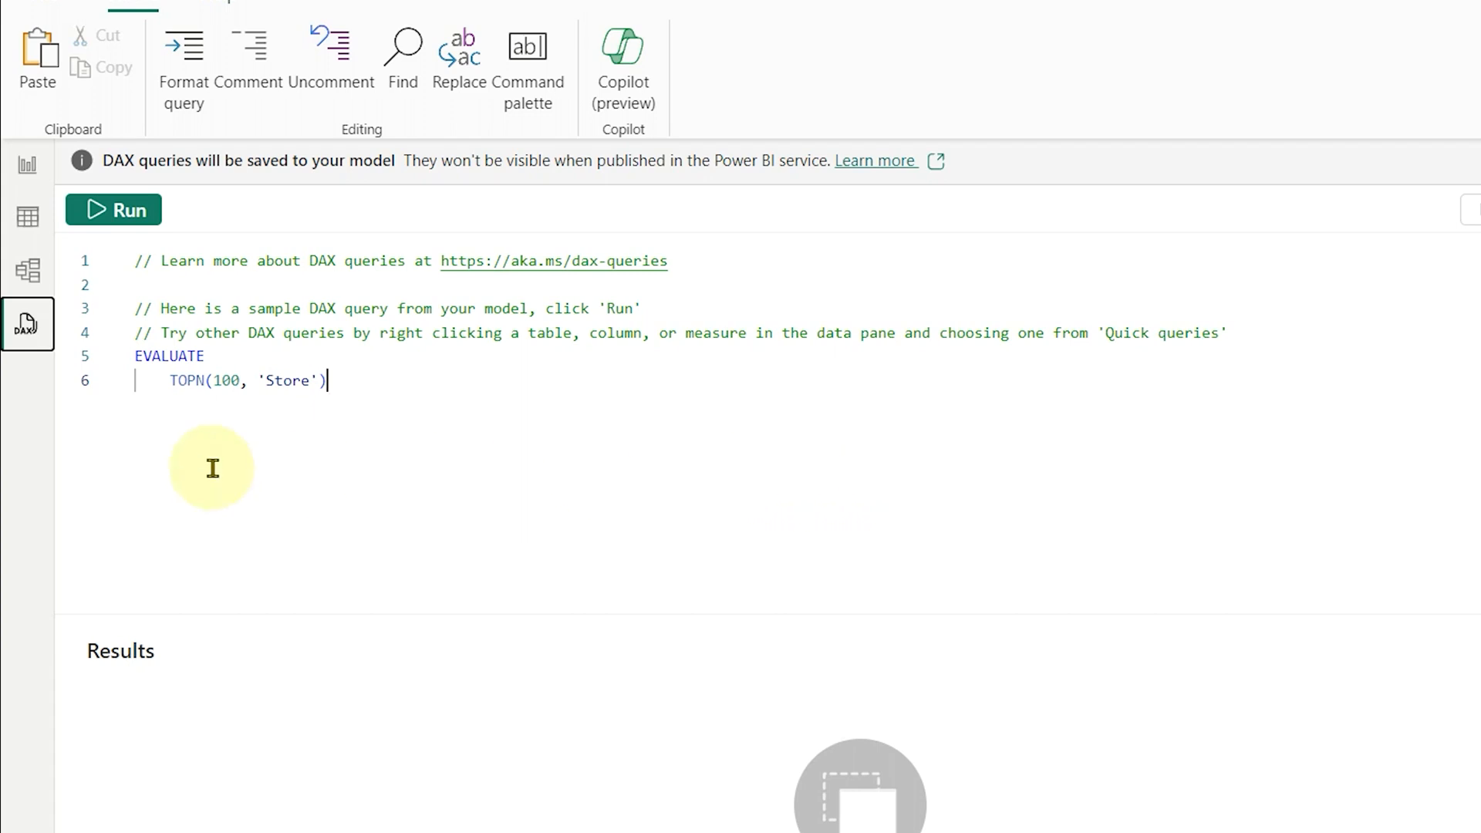
mouse_move(593, 525)
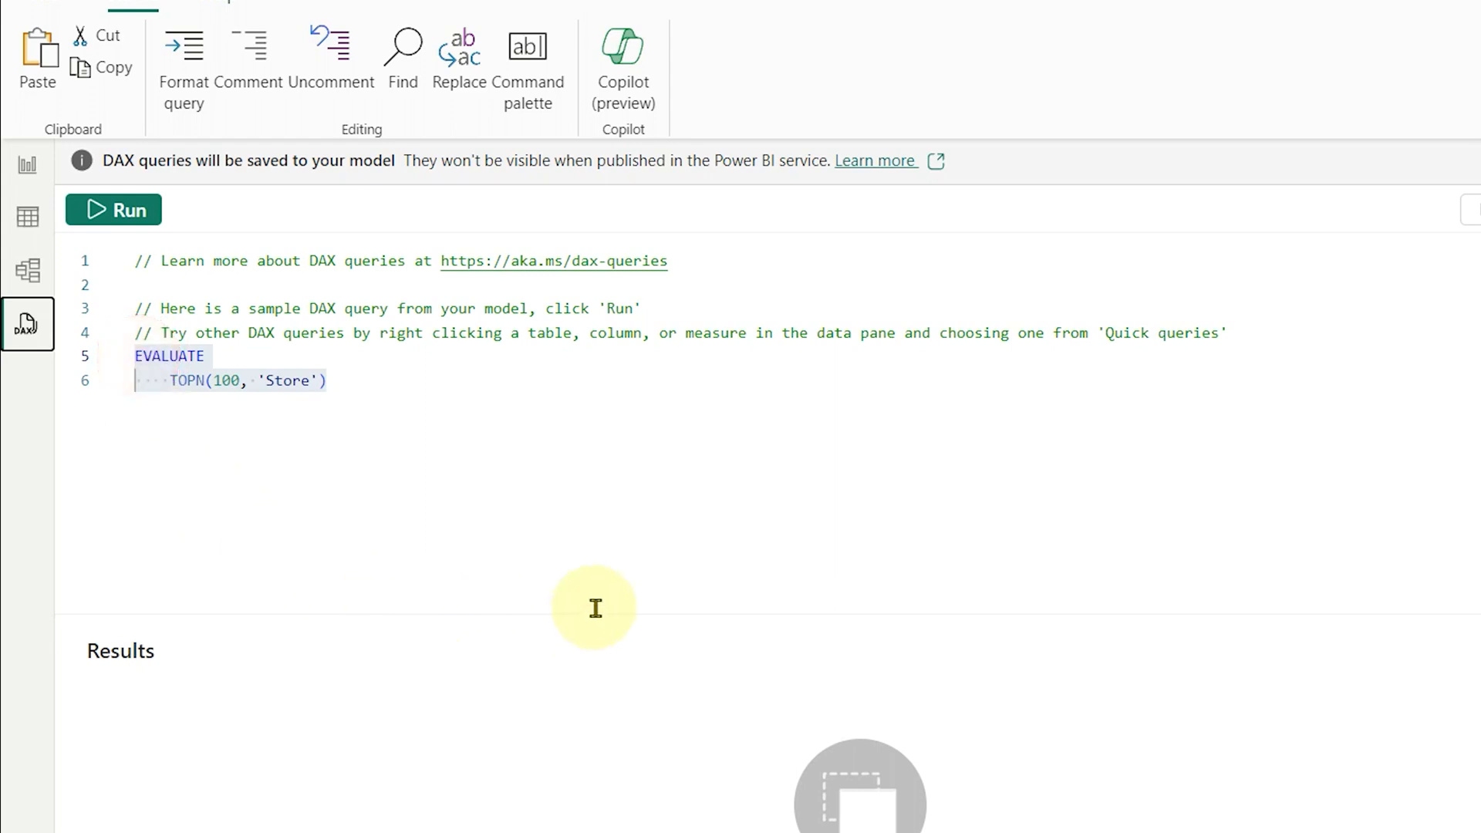
mouse_move(245, 471)
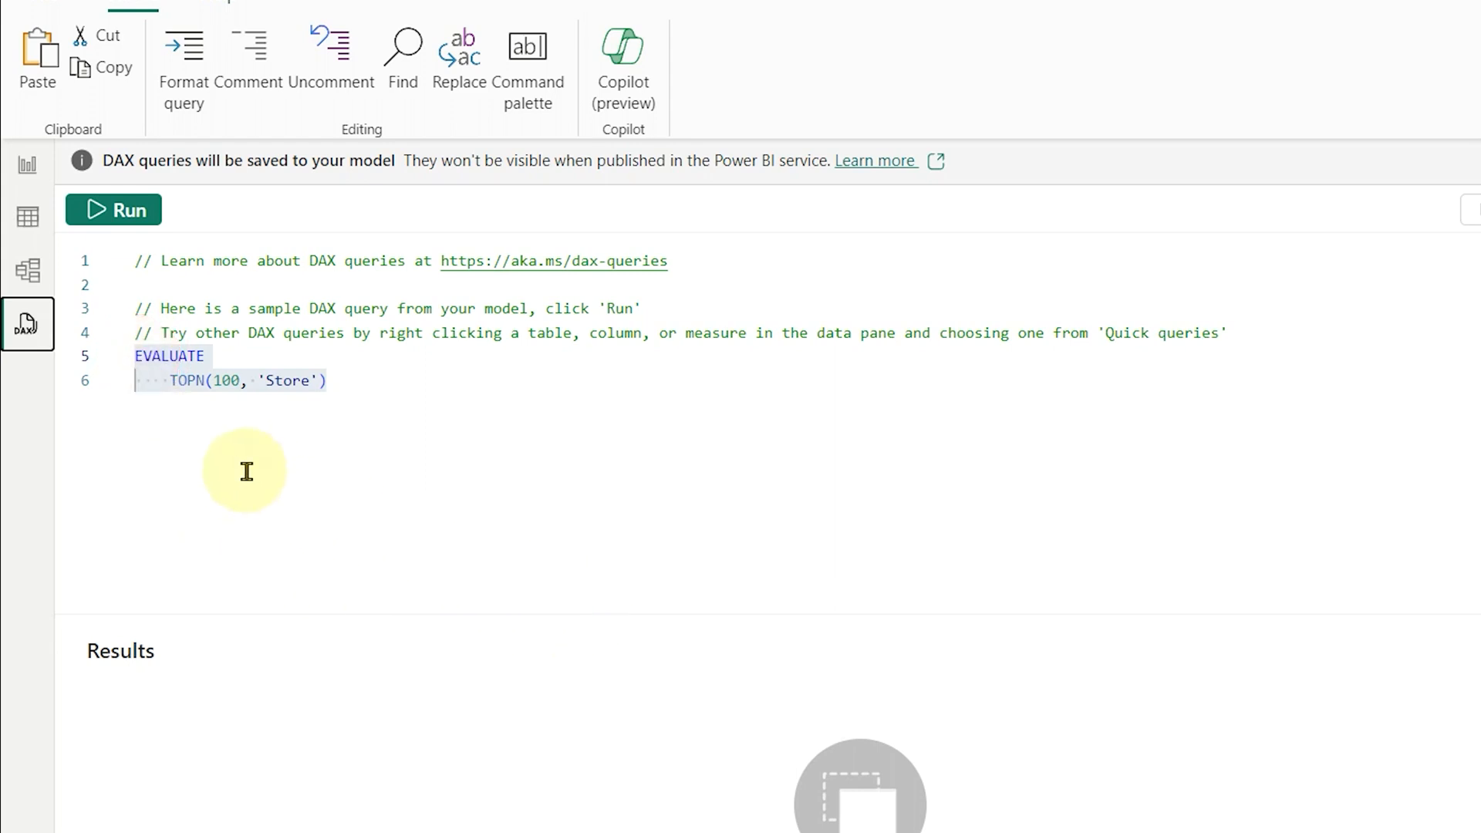
click(113, 210)
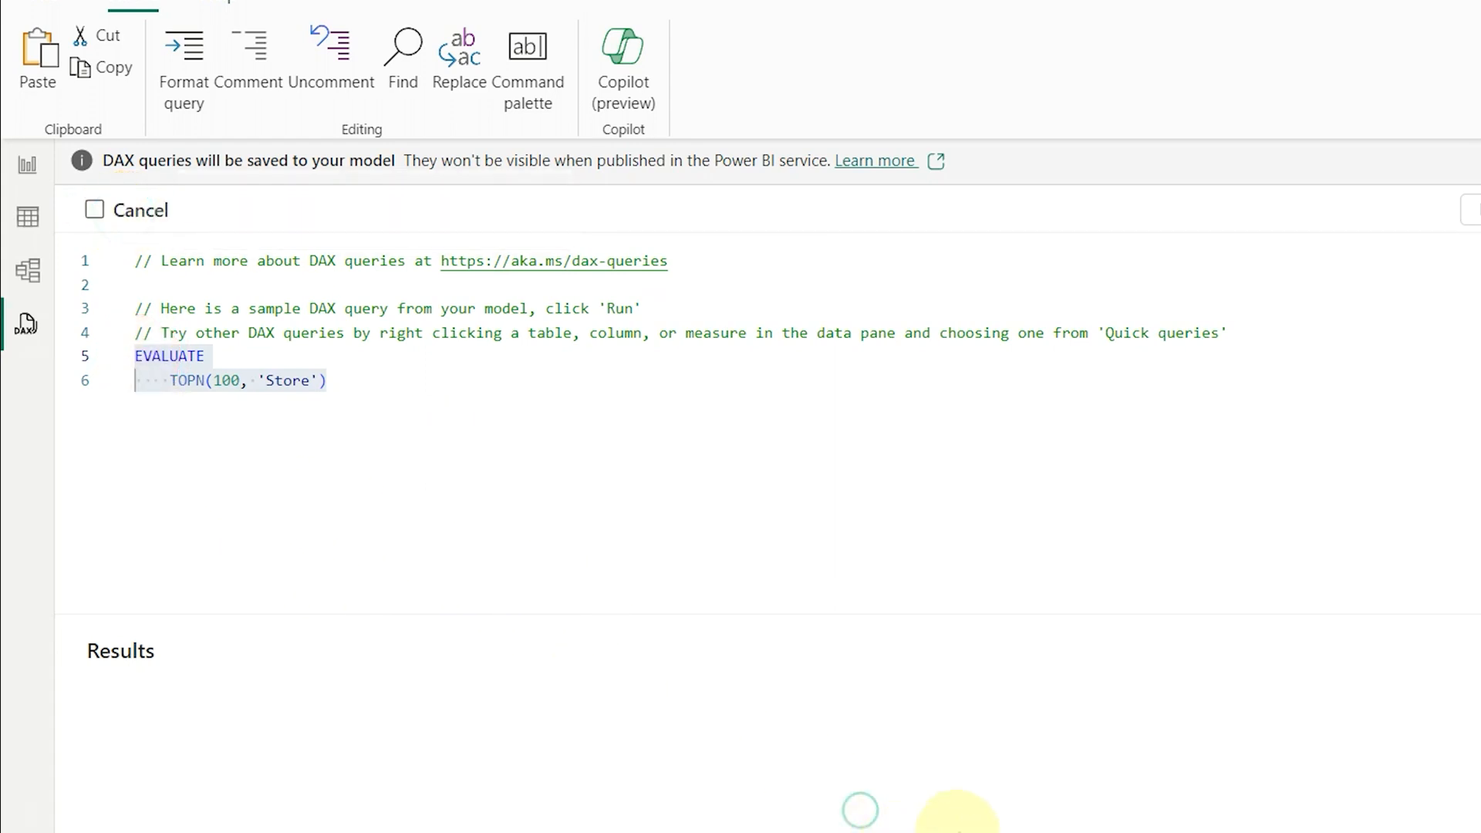
- Scroll through the 100 Store result rows, then return to the Store Sales Overview report page
click(83, 206)
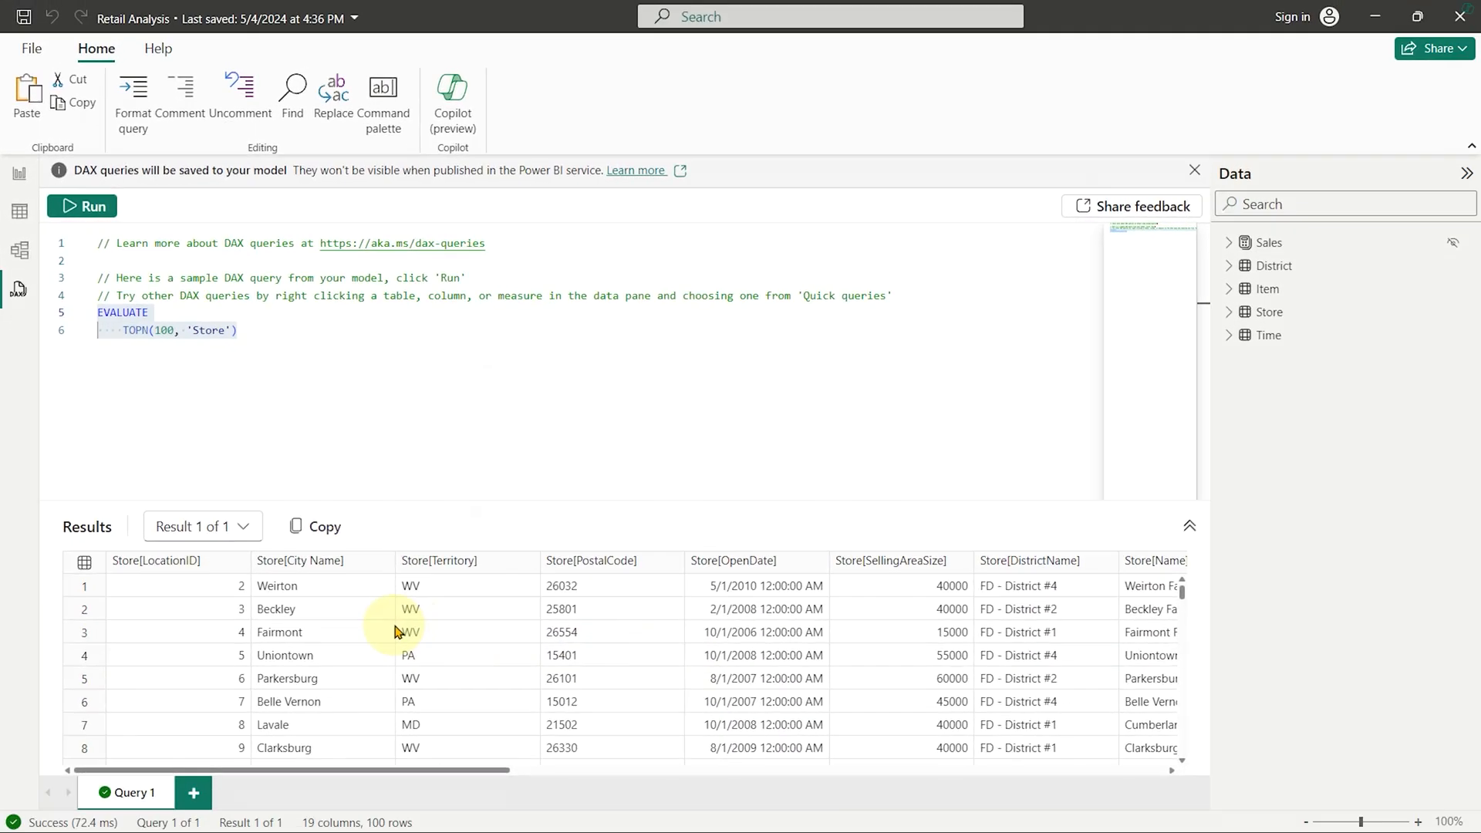
scroll(down, 3)
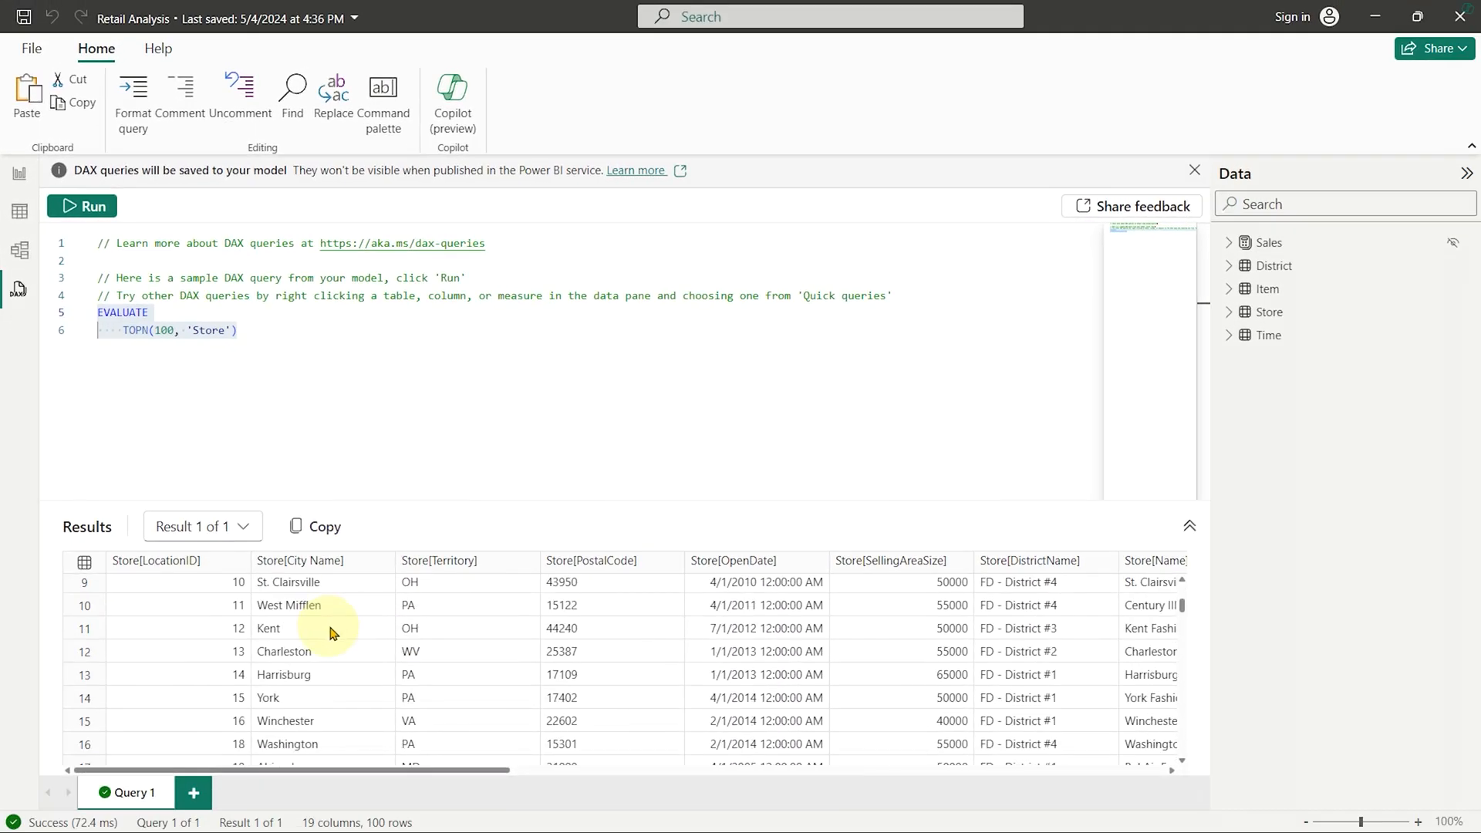
scroll(down, 3)
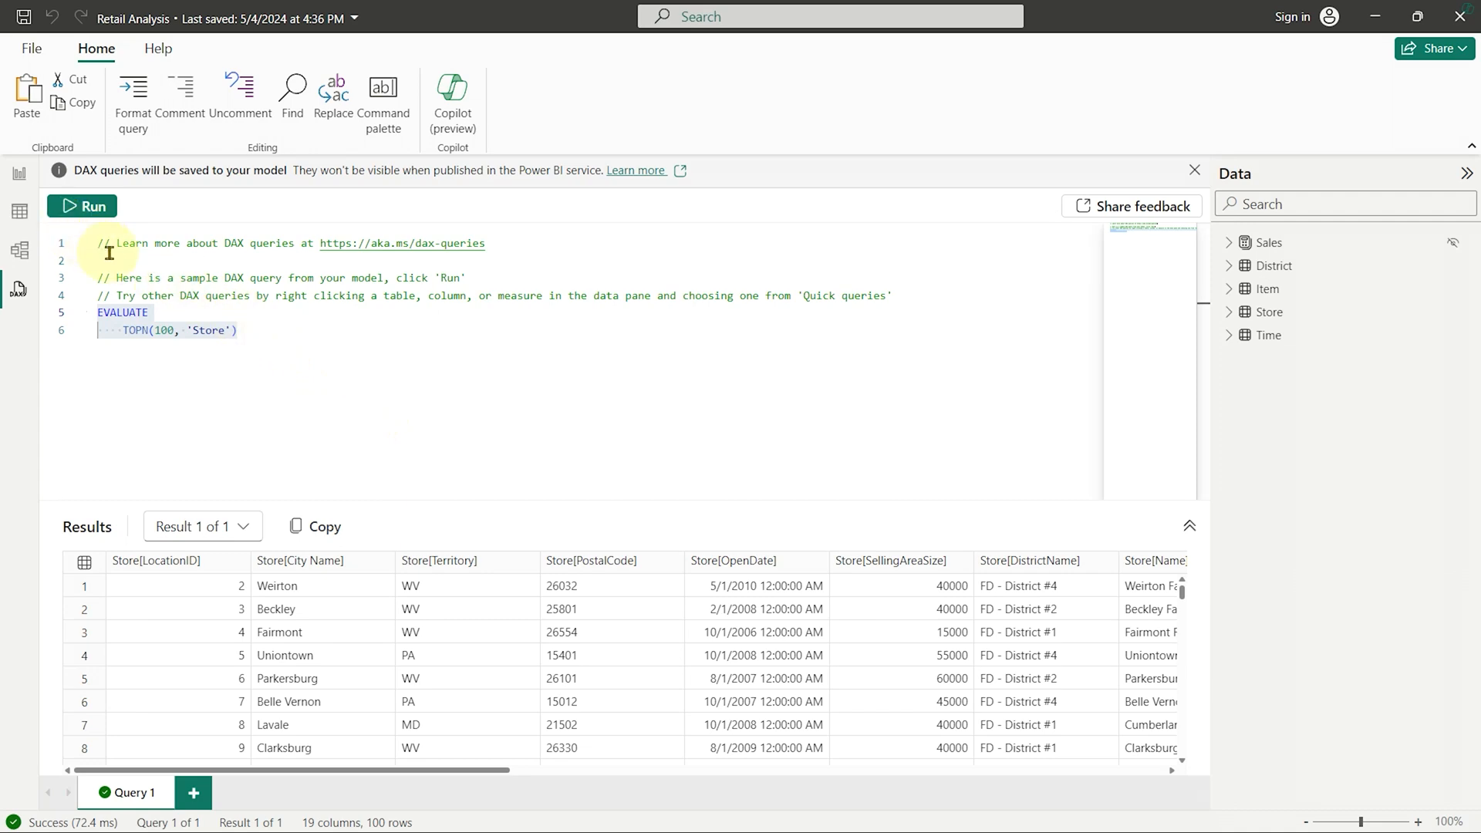
click(18, 178)
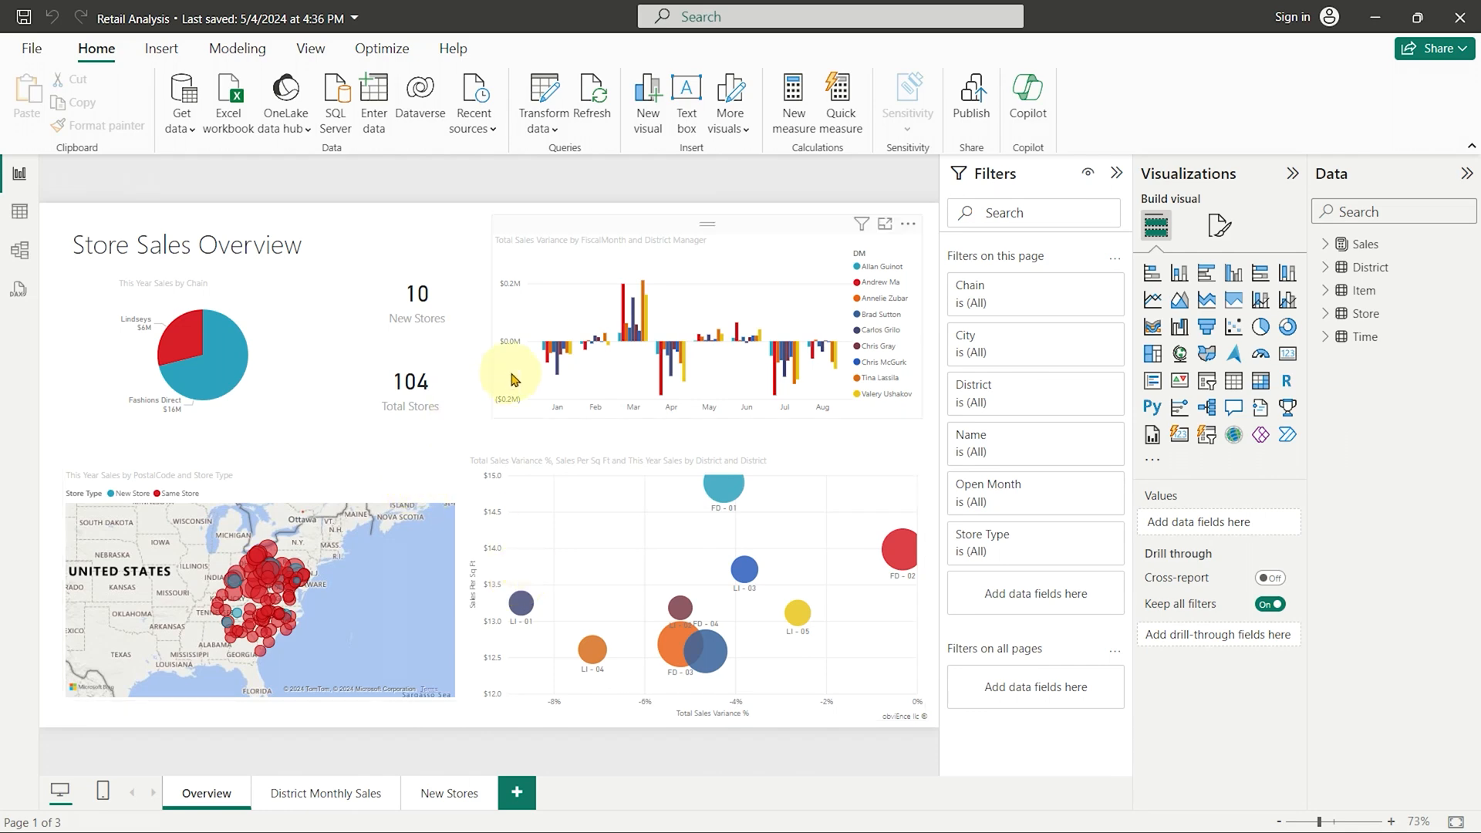
mouse_move(855, 464)
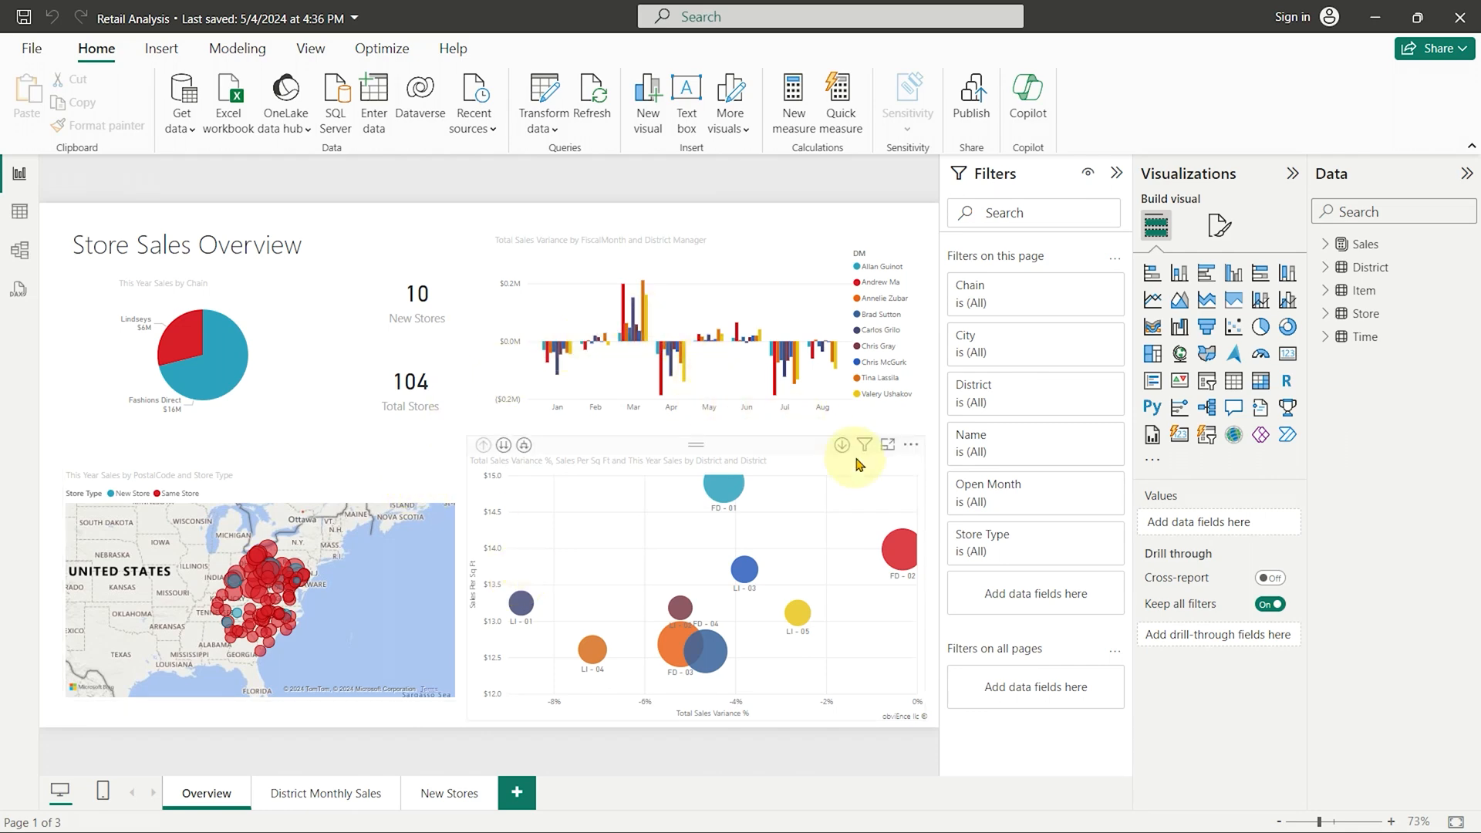